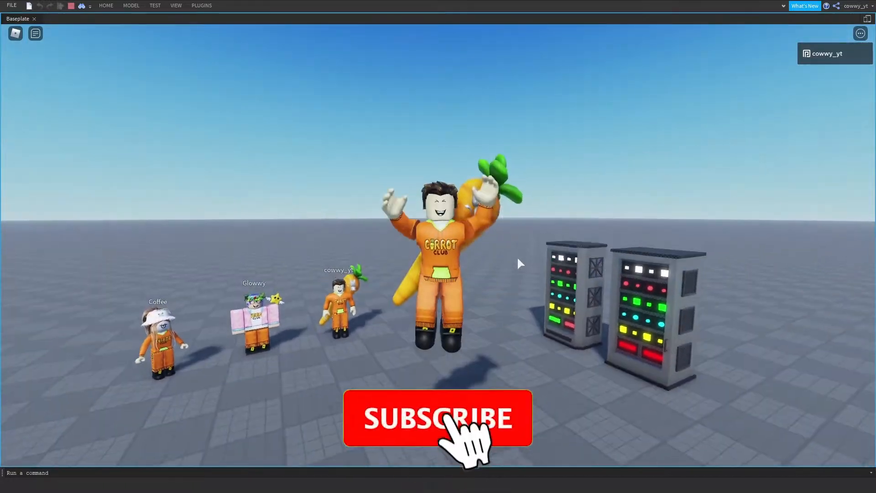
- Use the REWARD button in Cowwy's client so only Cowwy sees the daily rewards frame
{"action": "left_click", "coordinate": [437, 418]}
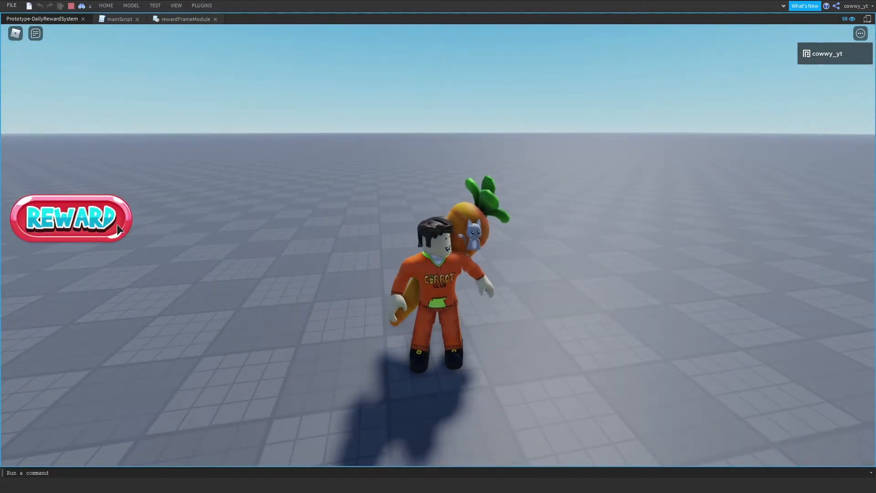
{"action": "left_click", "coordinate": [71, 218]}
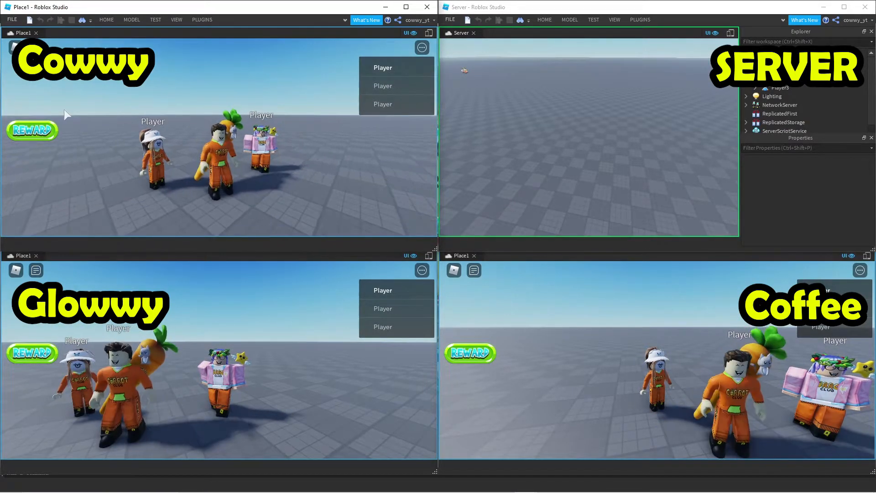
{"action": "left_click", "coordinate": [32, 130]}
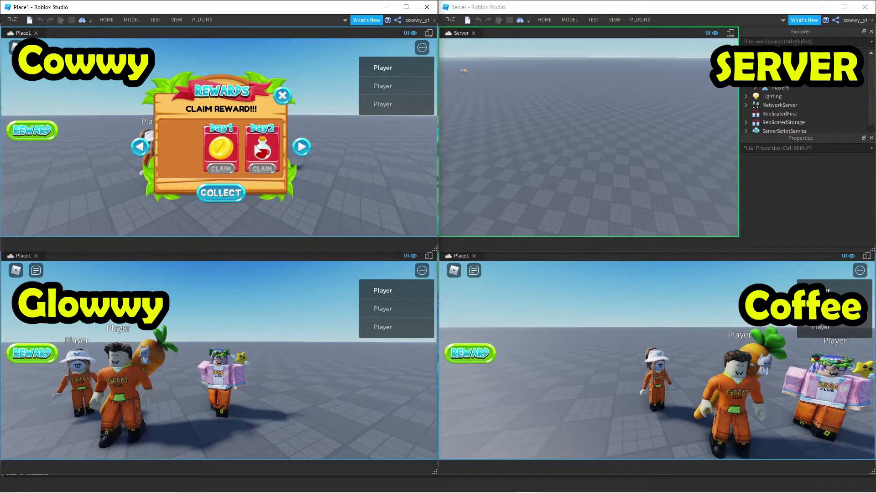
{"action": "left_click", "coordinate": [301, 147]}
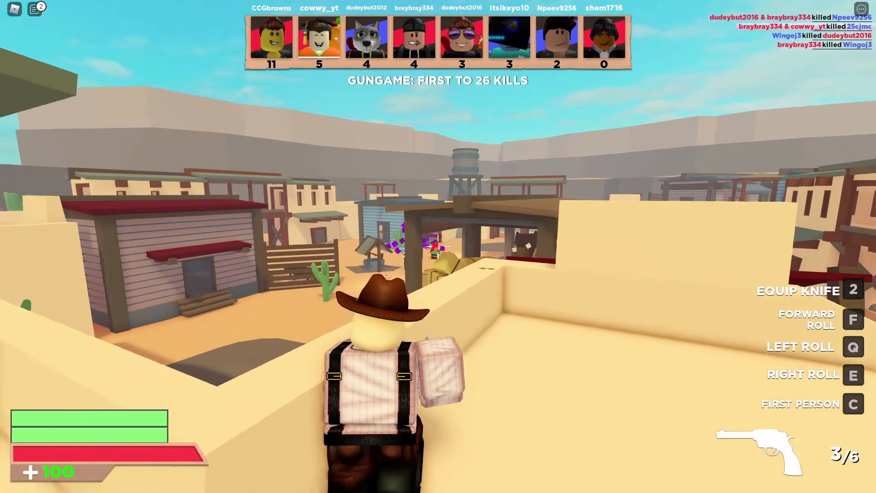
{"action": "left_click", "coordinate": [438, 246]}
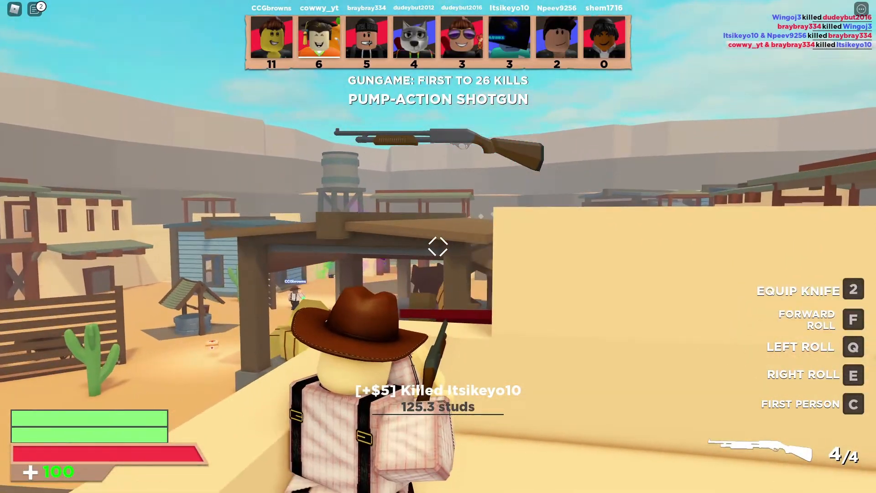